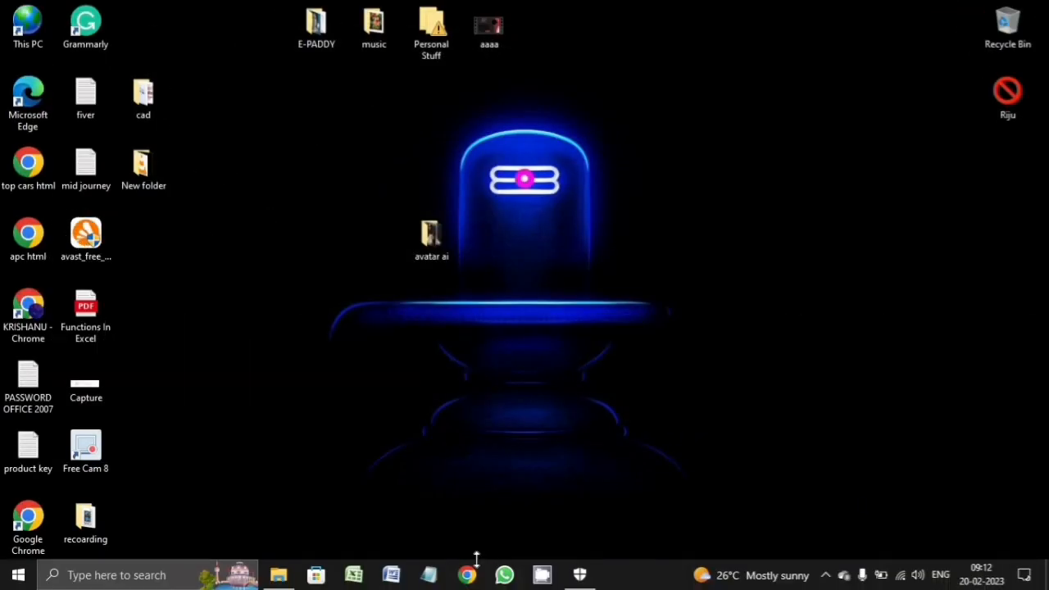
mouse_move(512, 320)
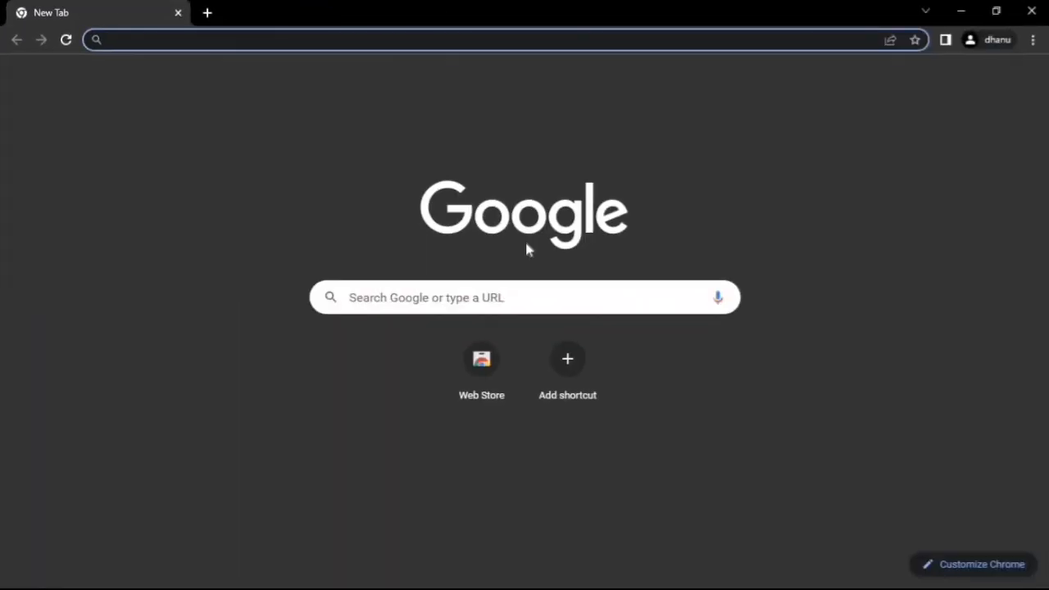
type("www.gmail.com")
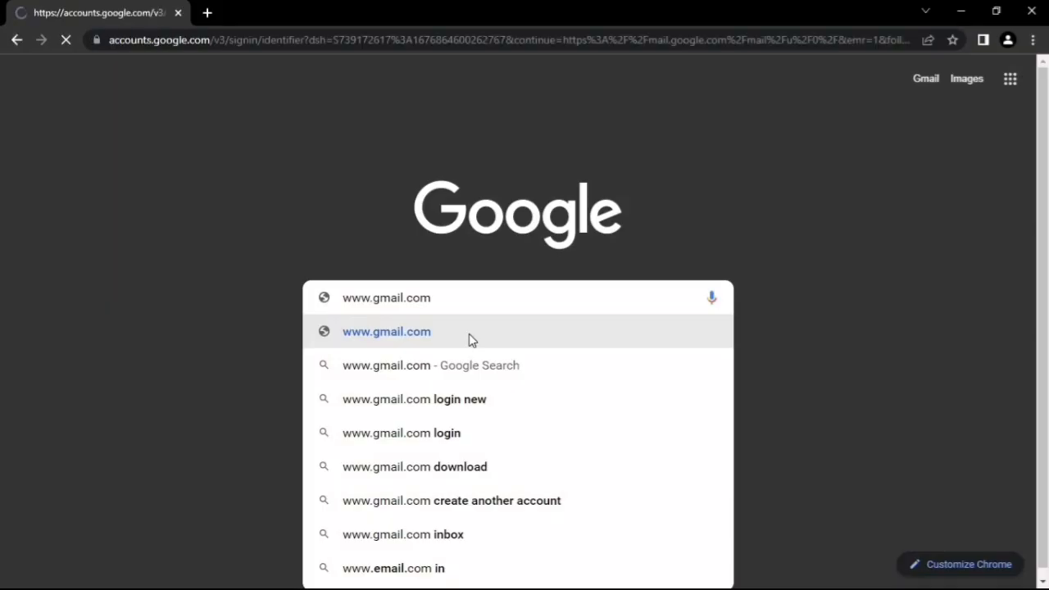
Step: From Gmail's sign-in page, choose Create account for personal use
left_click(386, 331)
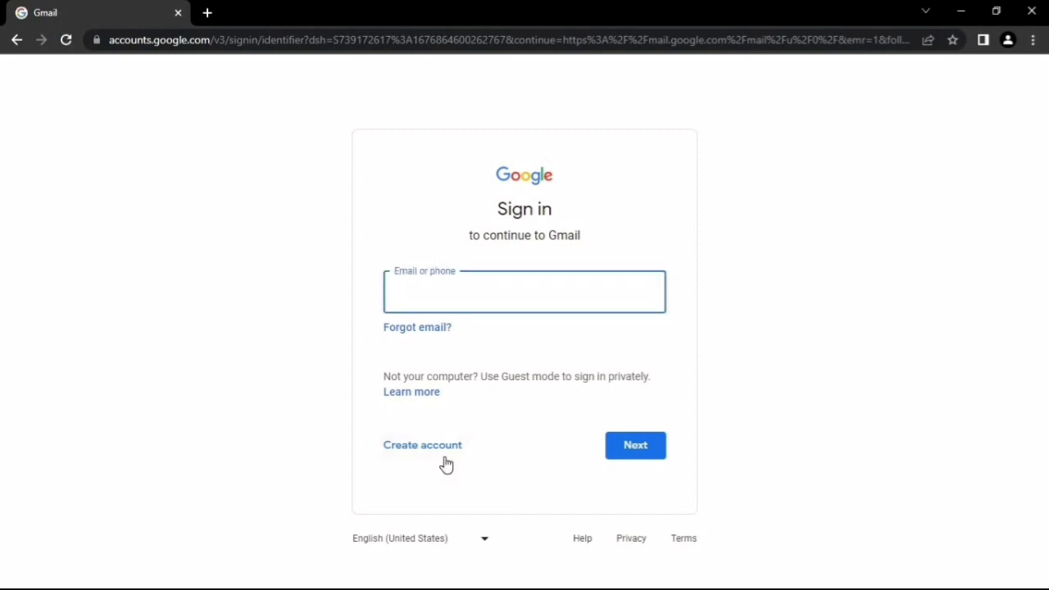
left_click(525, 292)
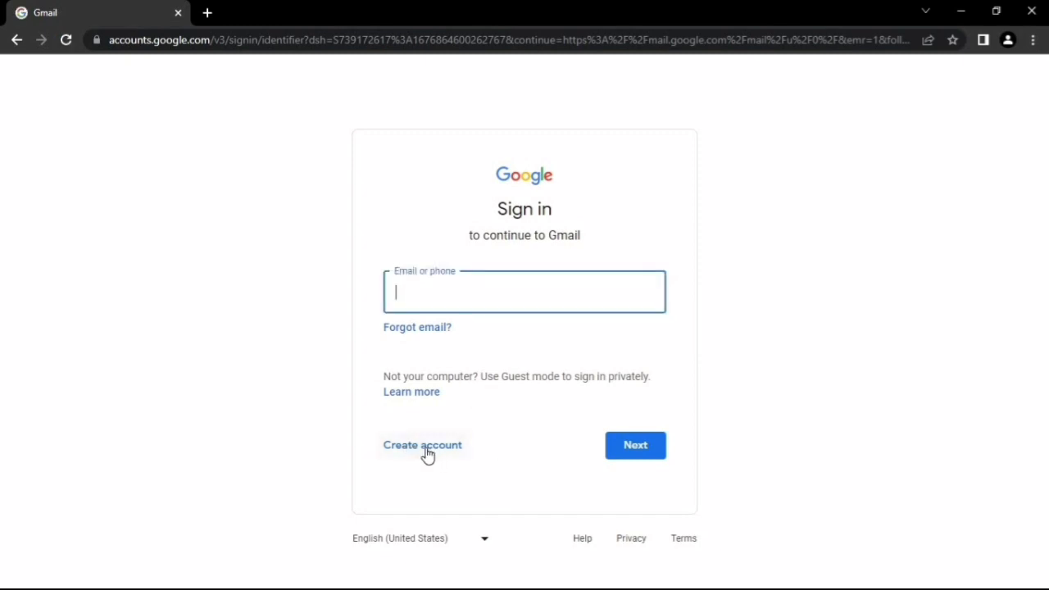
left_click(422, 445)
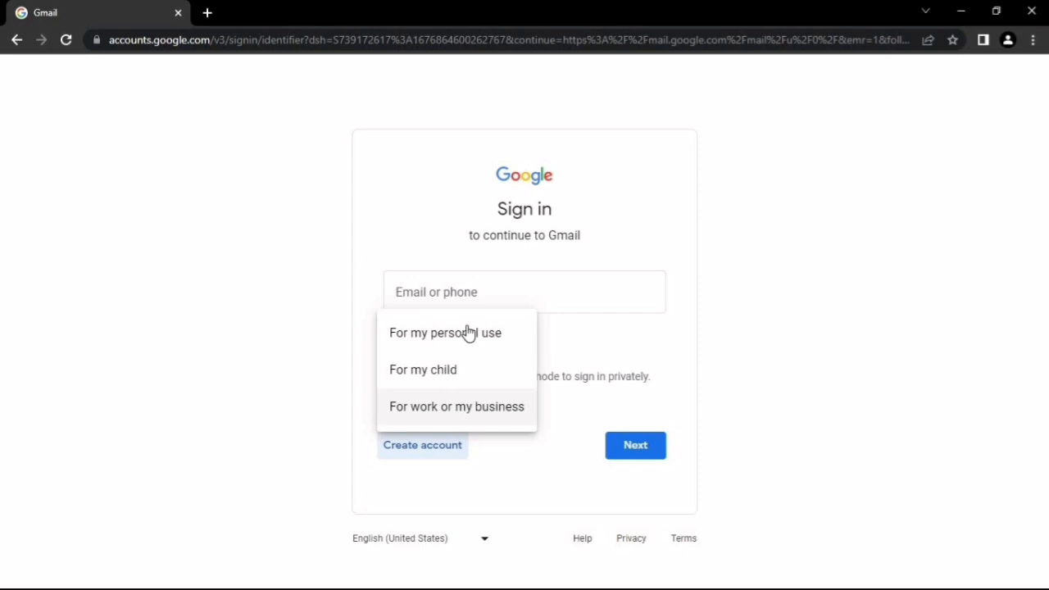
mouse_move(445, 333)
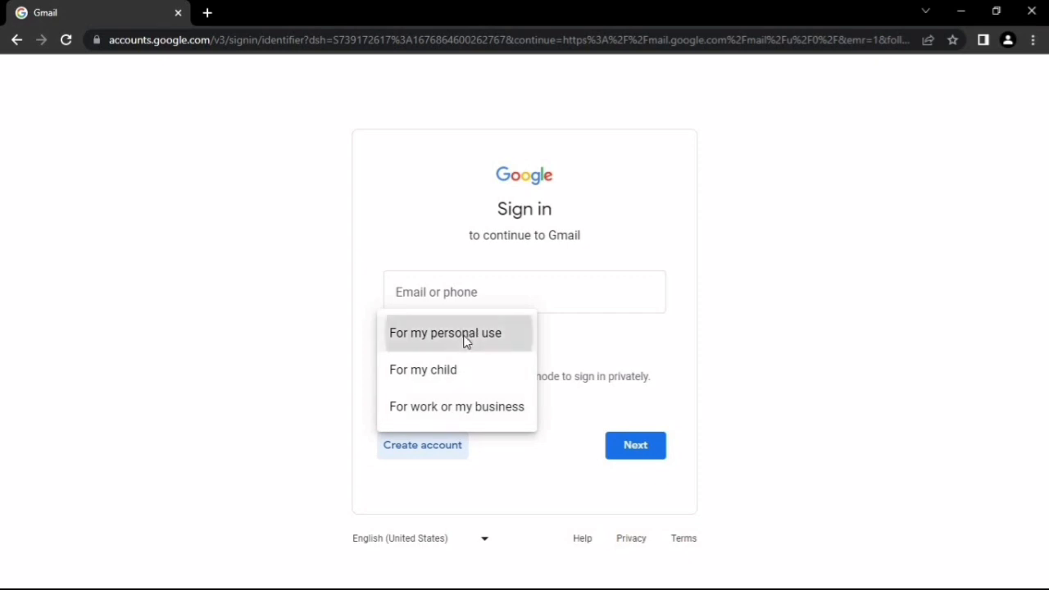
left_click(445, 333)
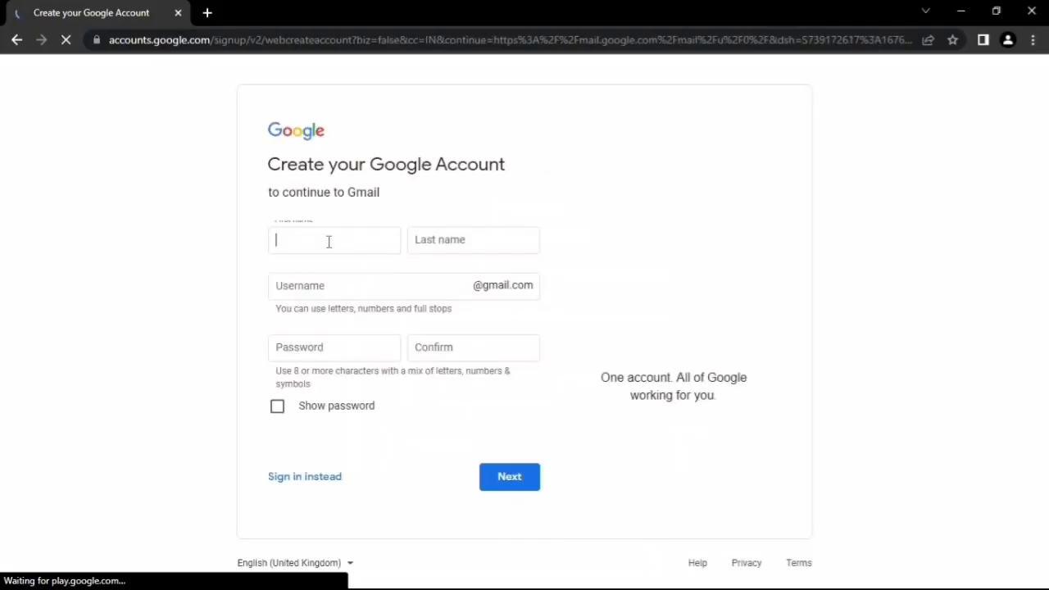
type("brody")
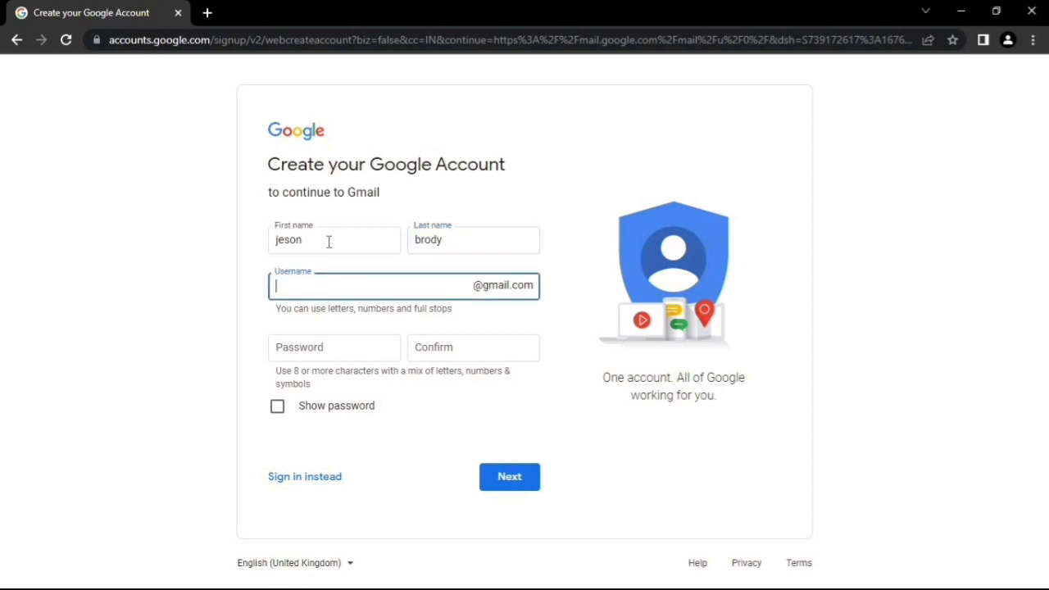
type("jeson")
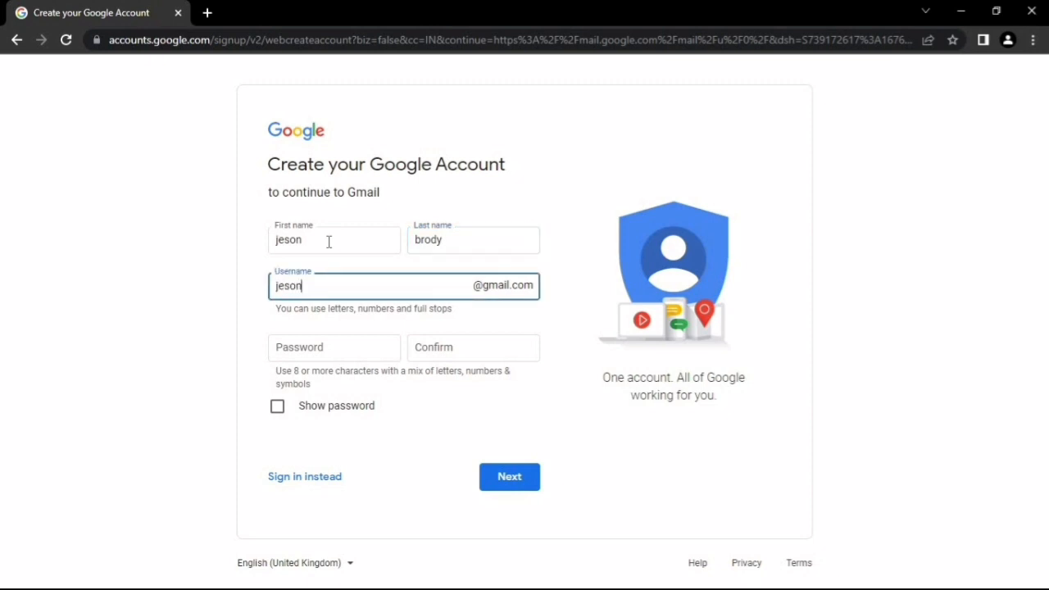
type("brody2")
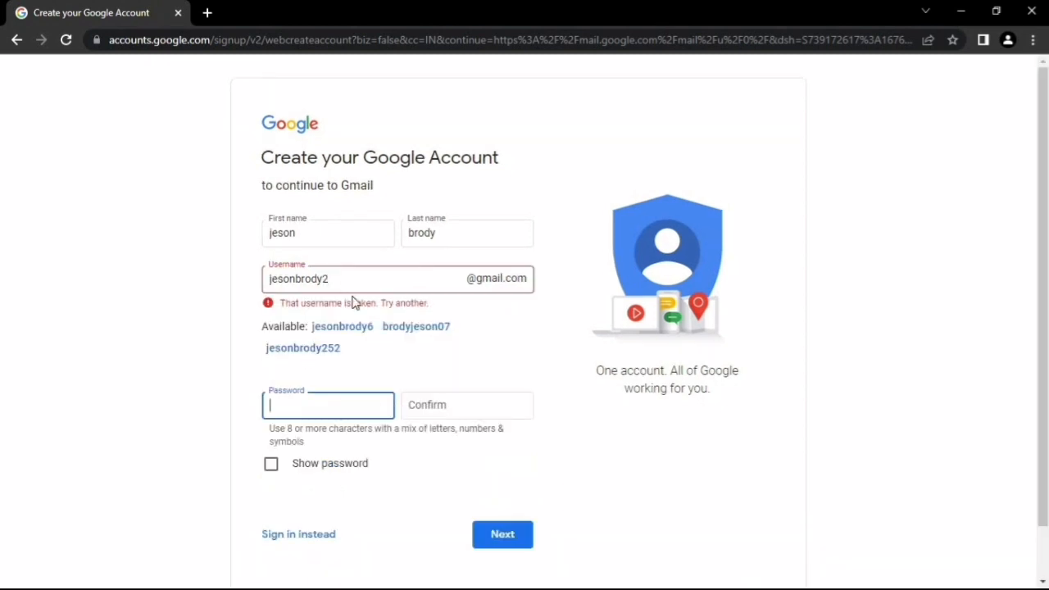
left_click(416, 327)
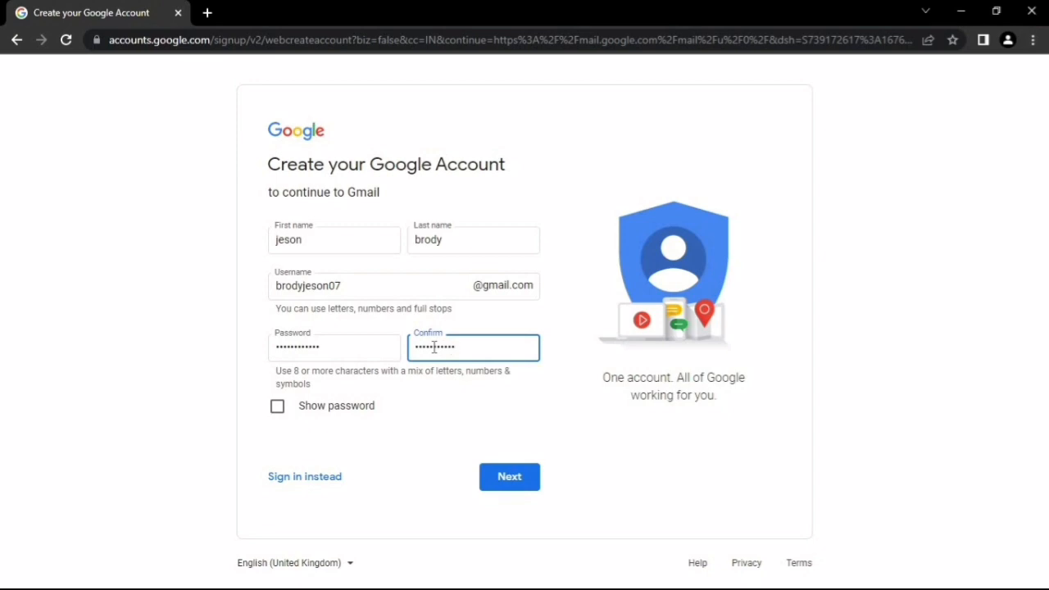
left_click(509, 476)
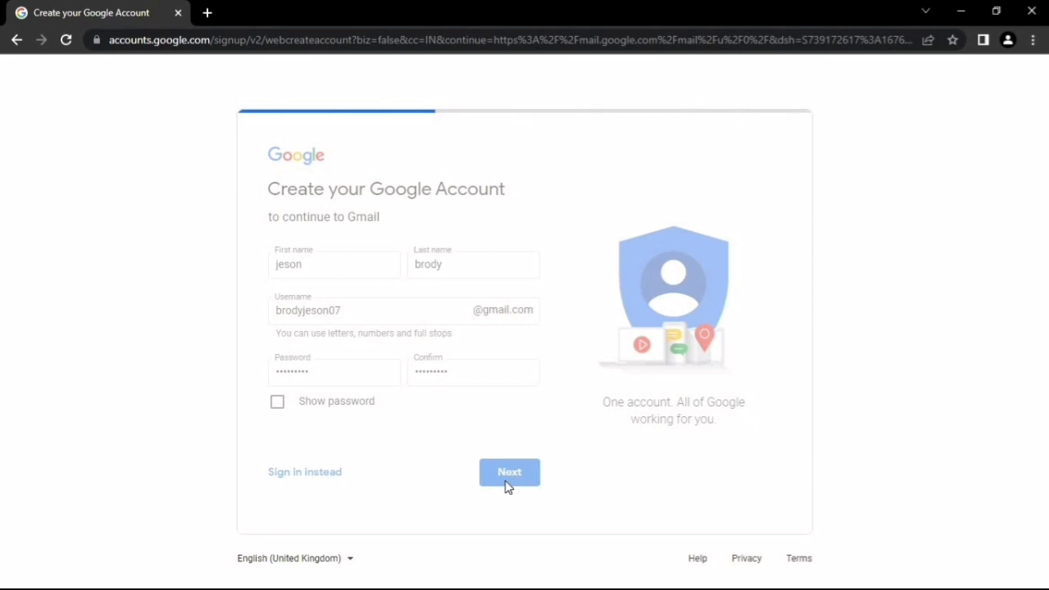
Step: Add a phone number, skip recovery email, set birth date 14 January, choose a gender
left_click(509, 472)
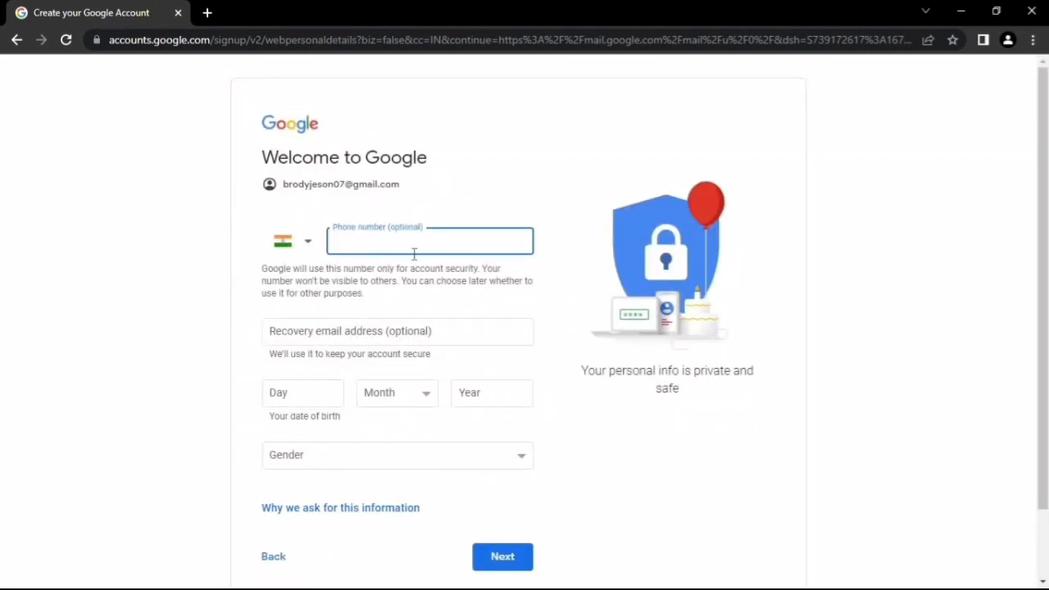
left_click(293, 240)
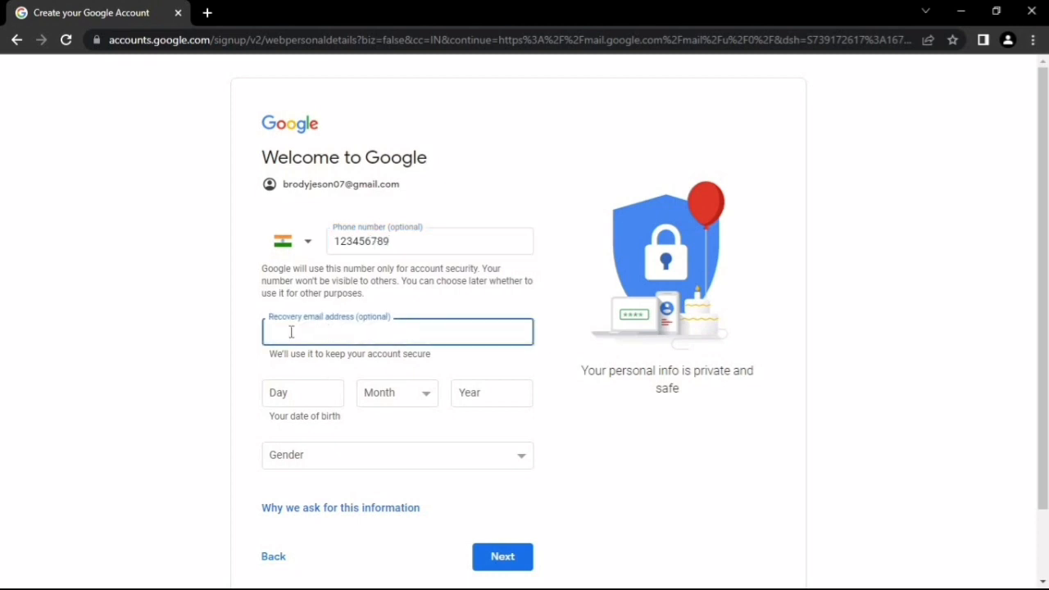
type("14")
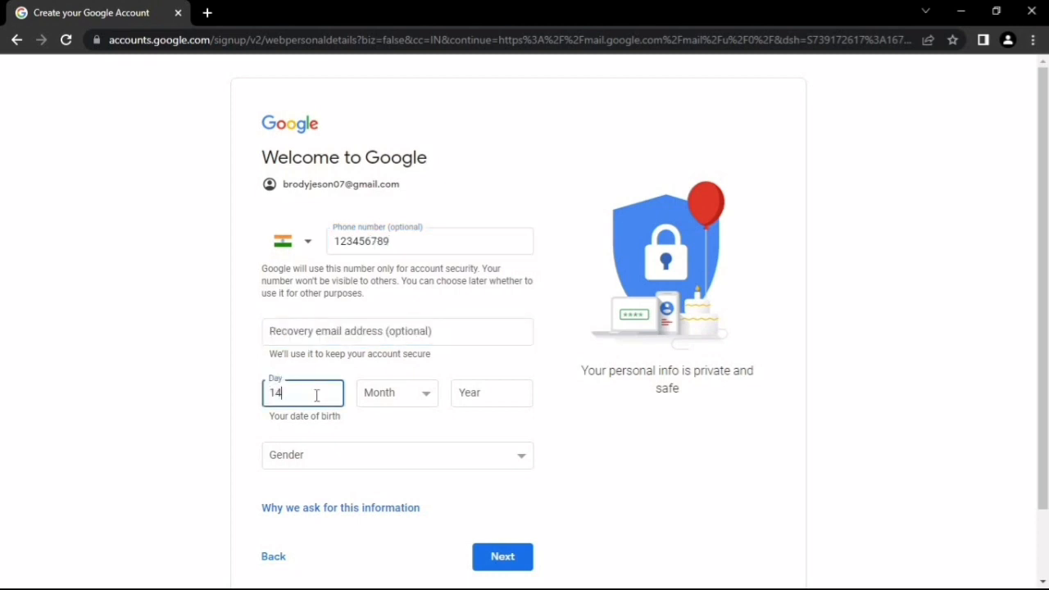
left_click(397, 454)
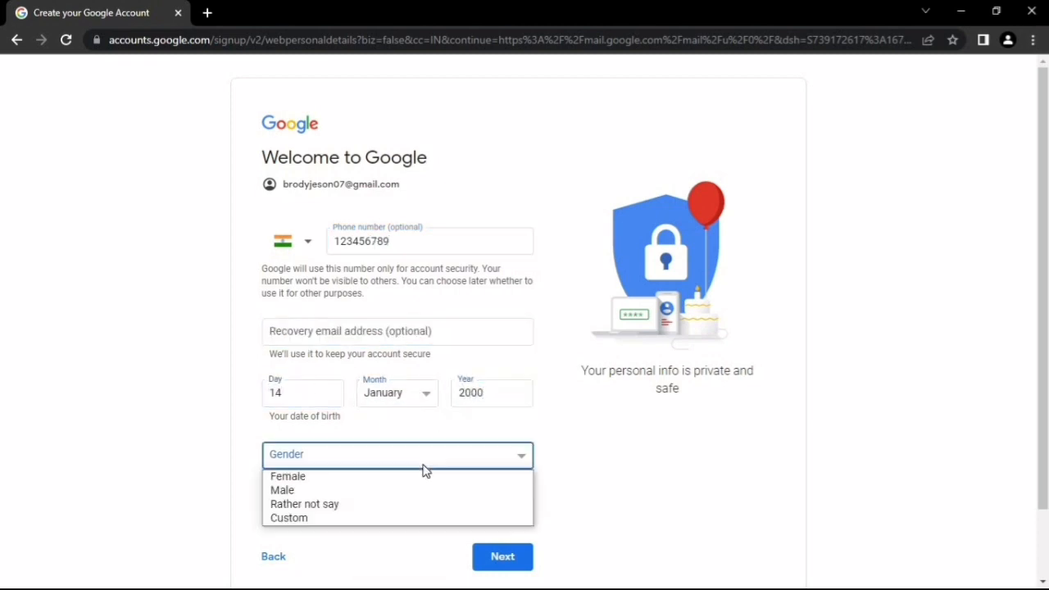
left_click(503, 556)
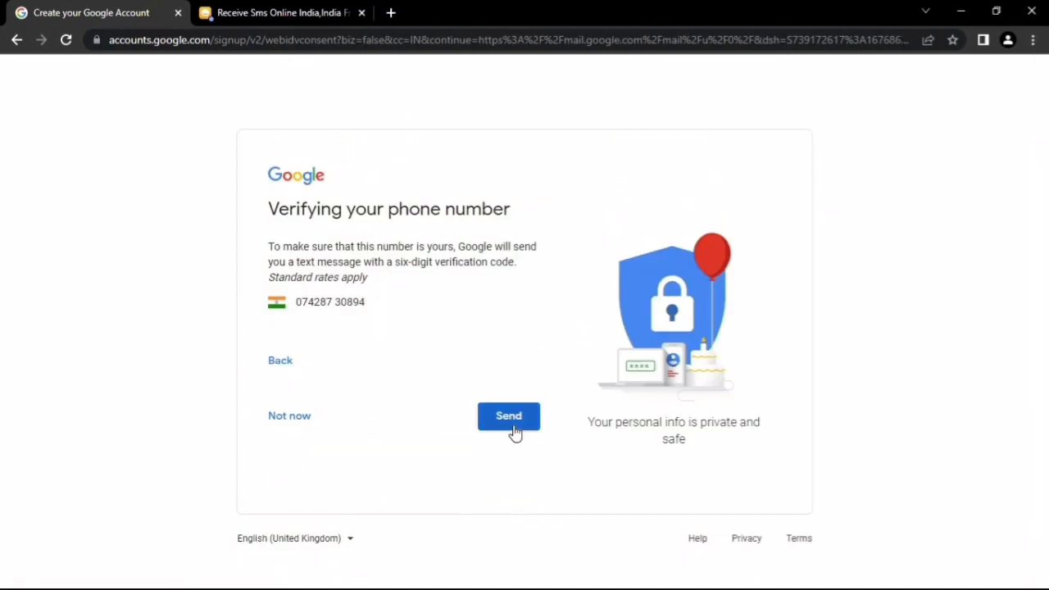
Step: Send a verification code to the phone and confirm it
left_click(508, 416)
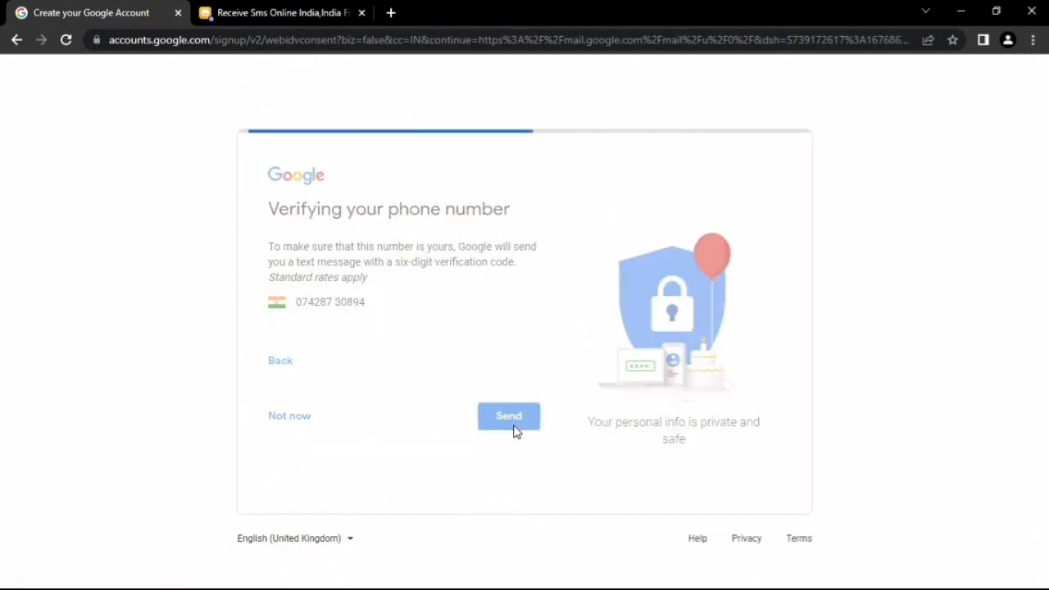
left_click(508, 415)
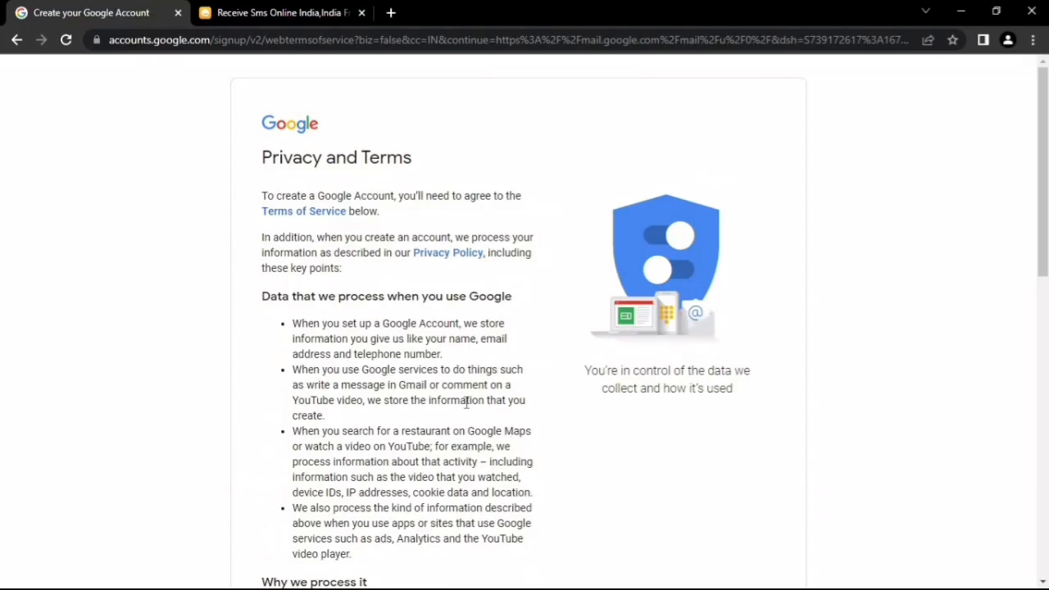
Step: Scroll through the Privacy and Terms and agree to them
scroll("down", 3)
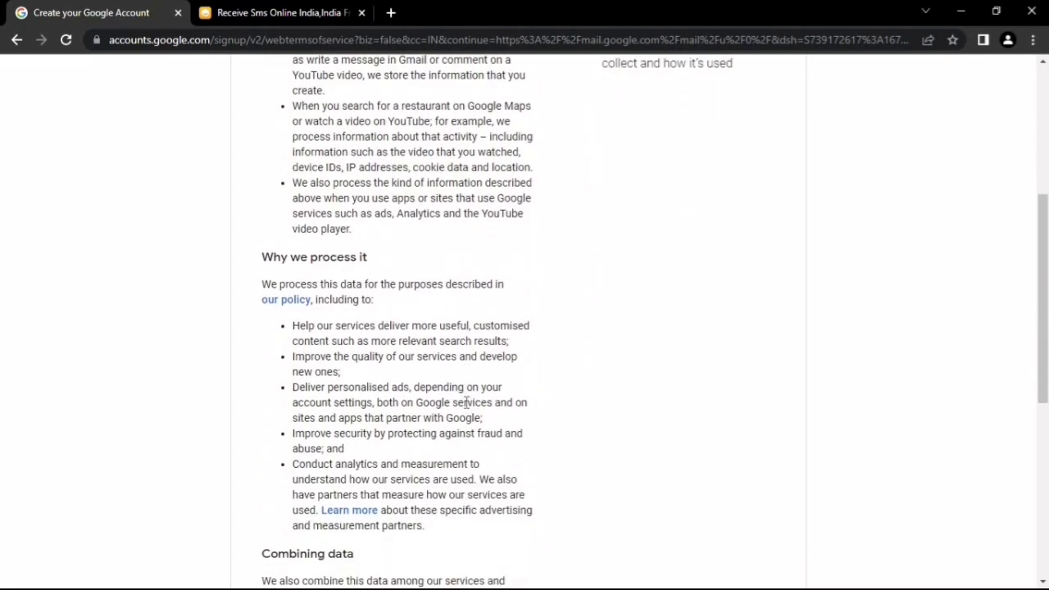
scroll("down", 3)
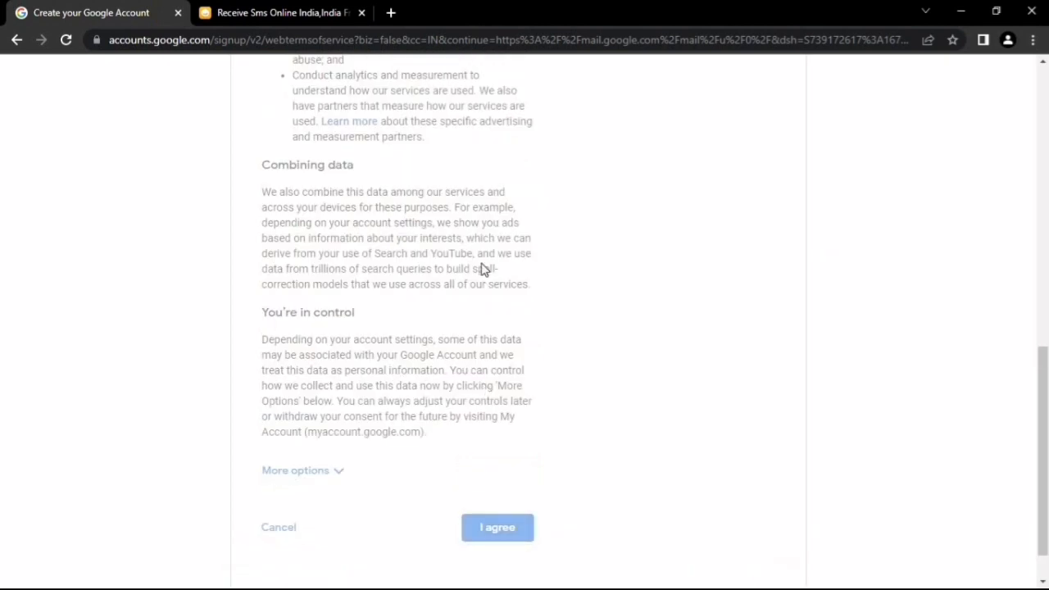
left_click(497, 527)
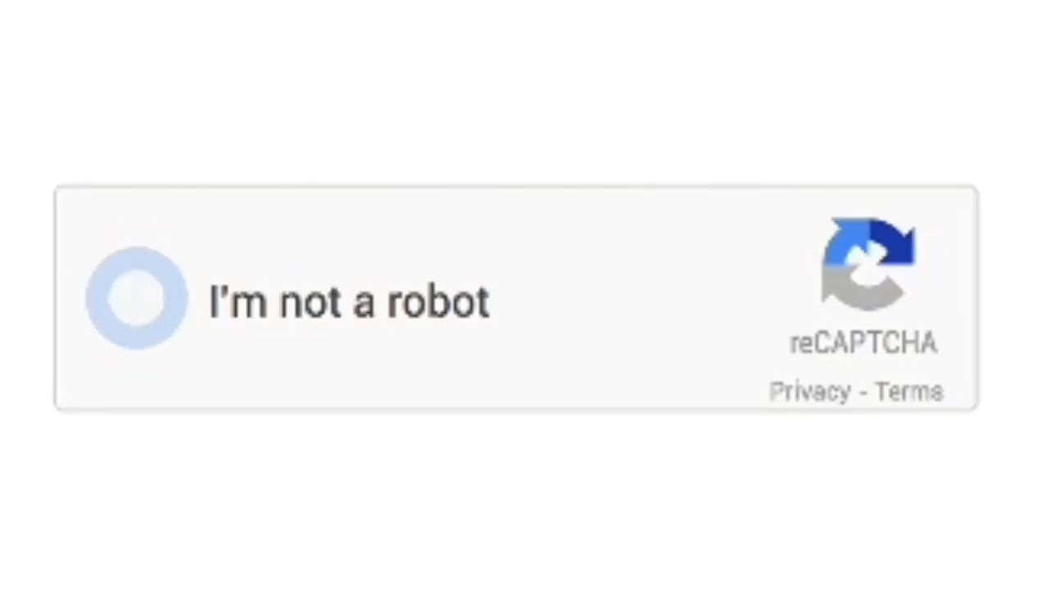
Step: Tick the reCAPTCHA checkbox and dismiss the Get started with Gmail card
left_click(131, 299)
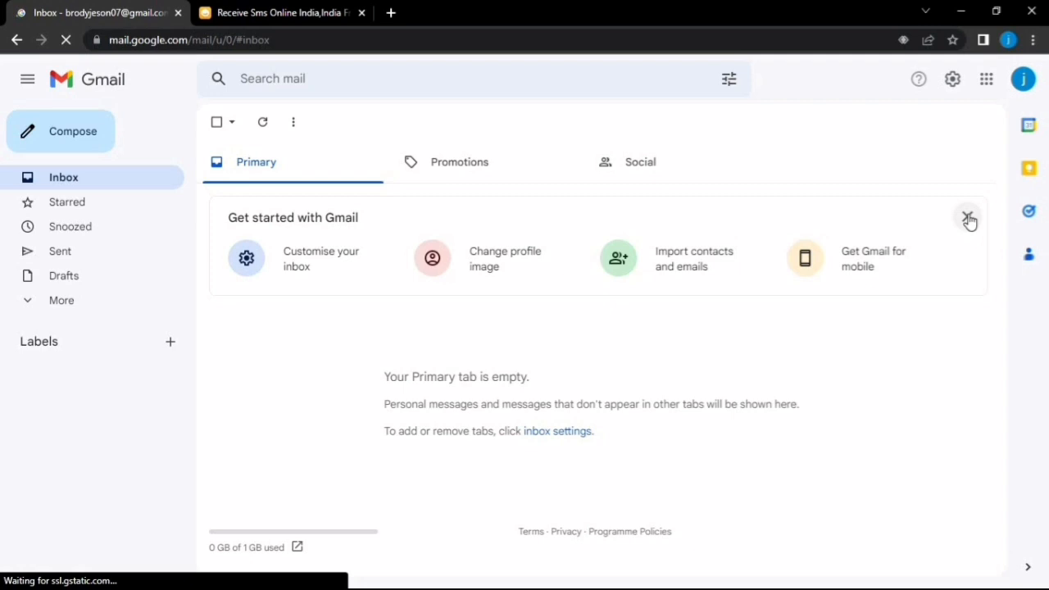
left_click(1024, 79)
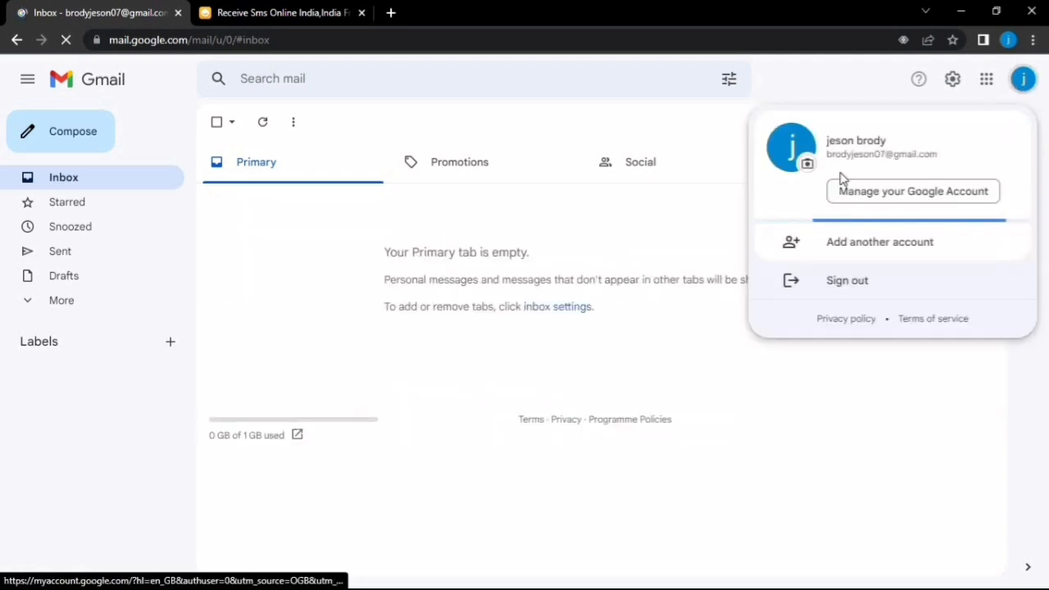